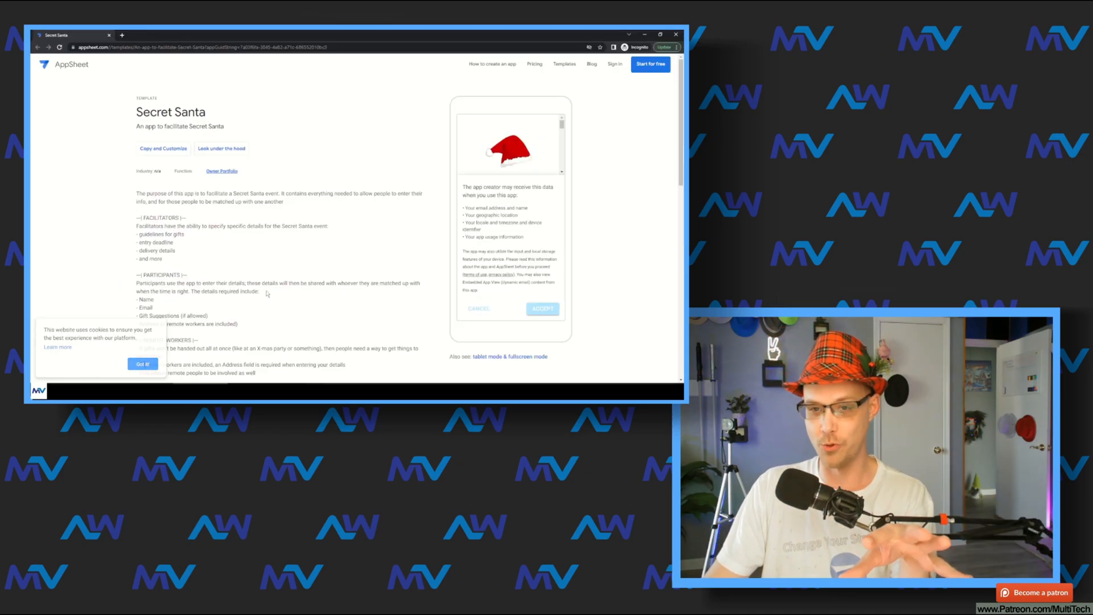
Accept the data notice and browse the activity's deadline, gift guidelines and single participant
click(542, 308)
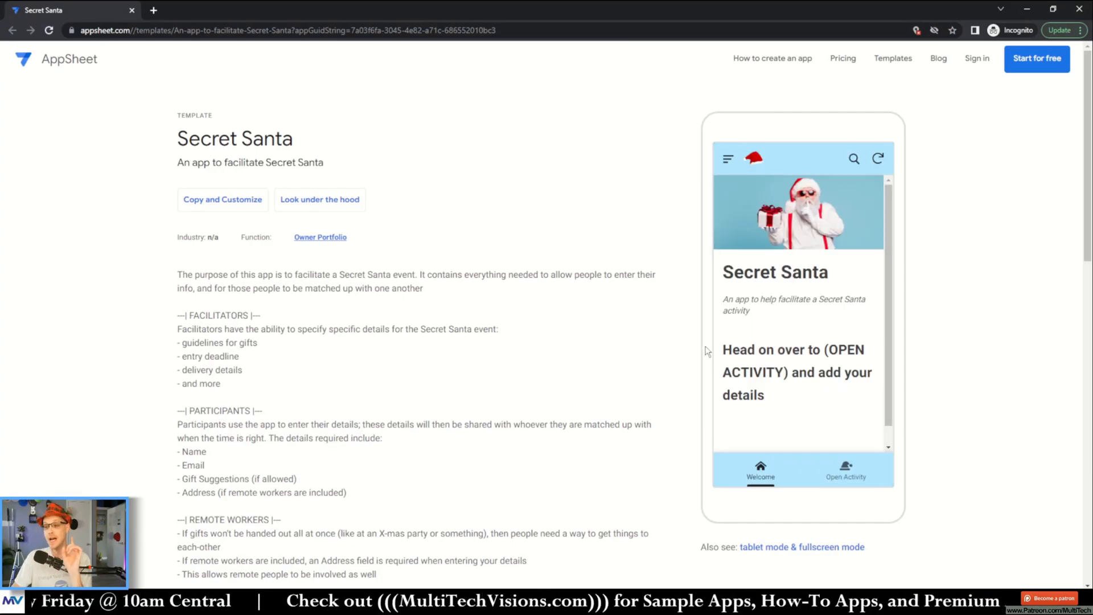
mouse_move(755, 330)
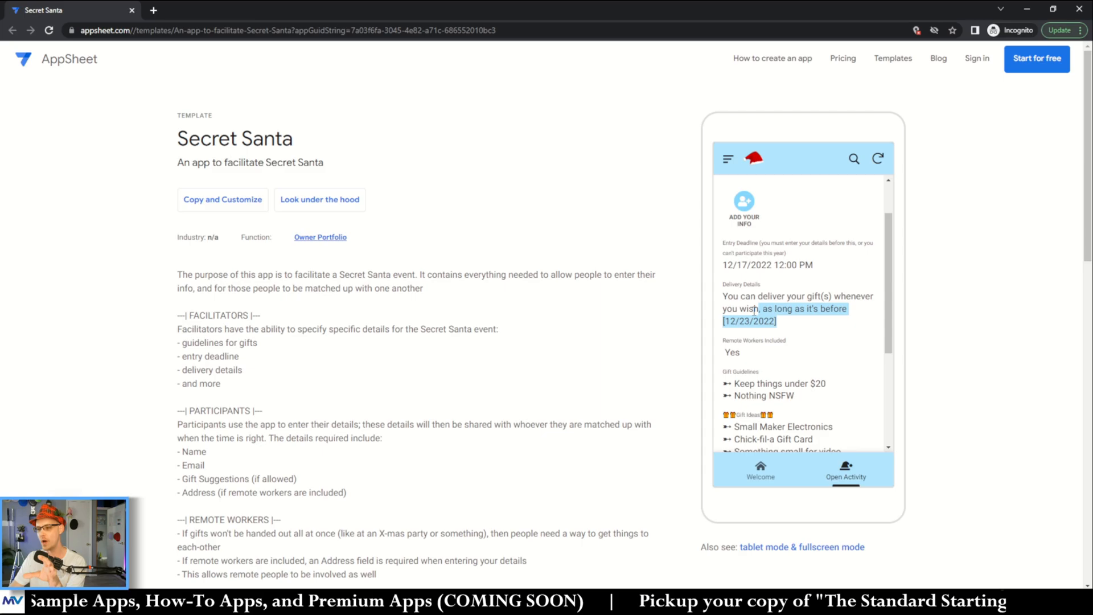
scroll(down, 3)
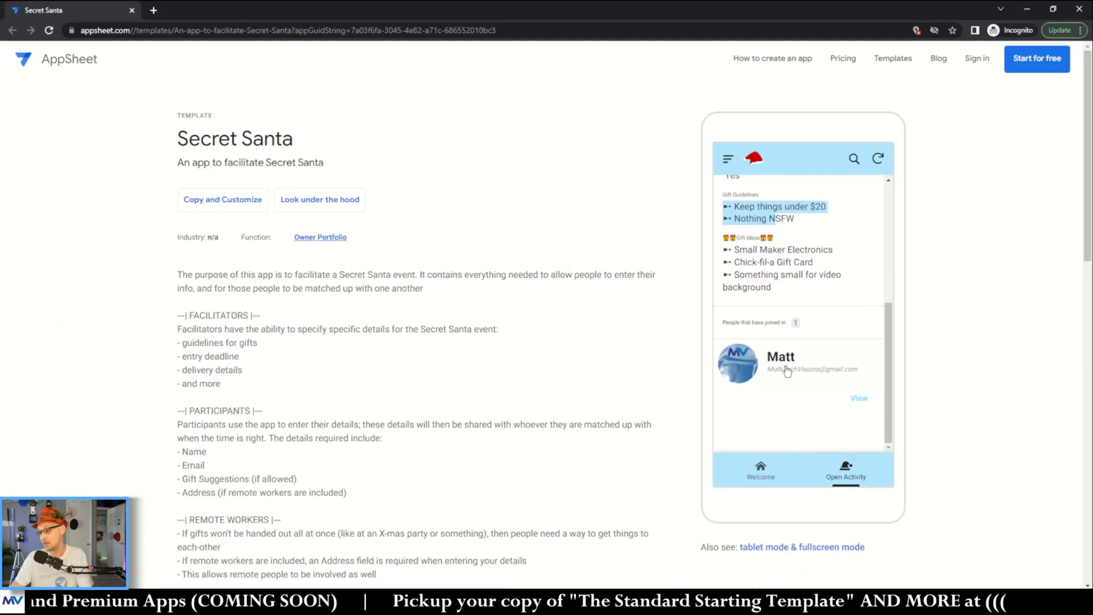
mouse_move(799, 377)
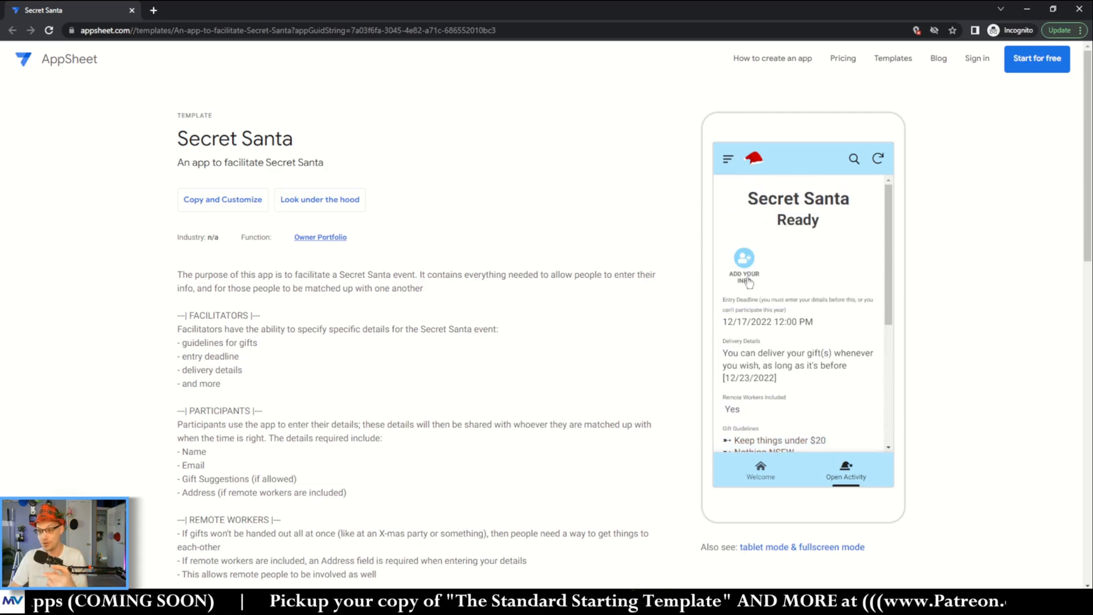
Browse the Enter your info form's name, email and address fields down to the privacy notice
click(743, 263)
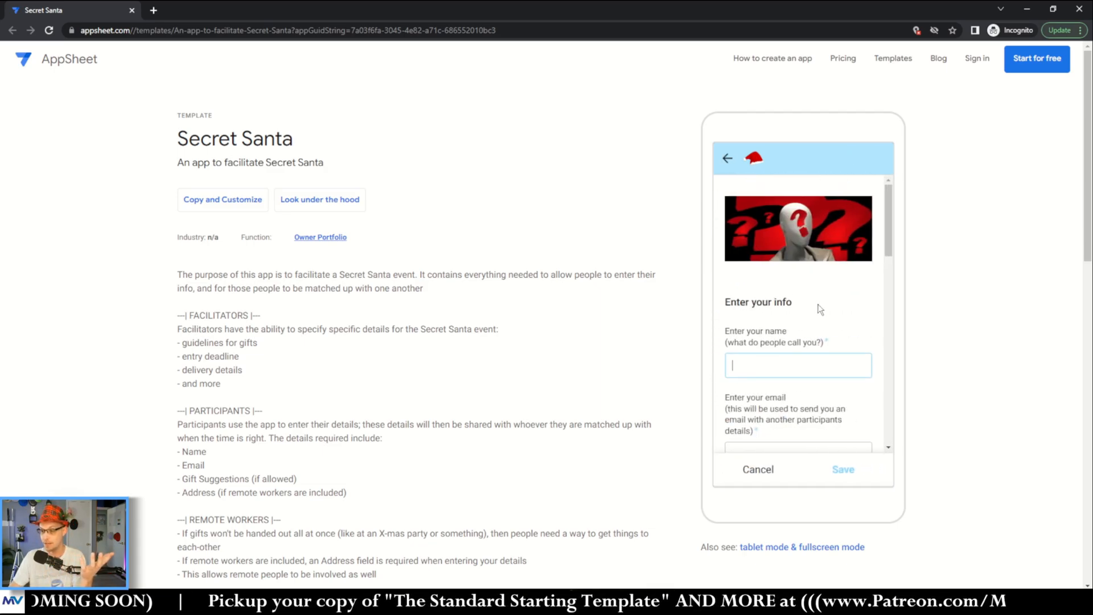
scroll(down, 3)
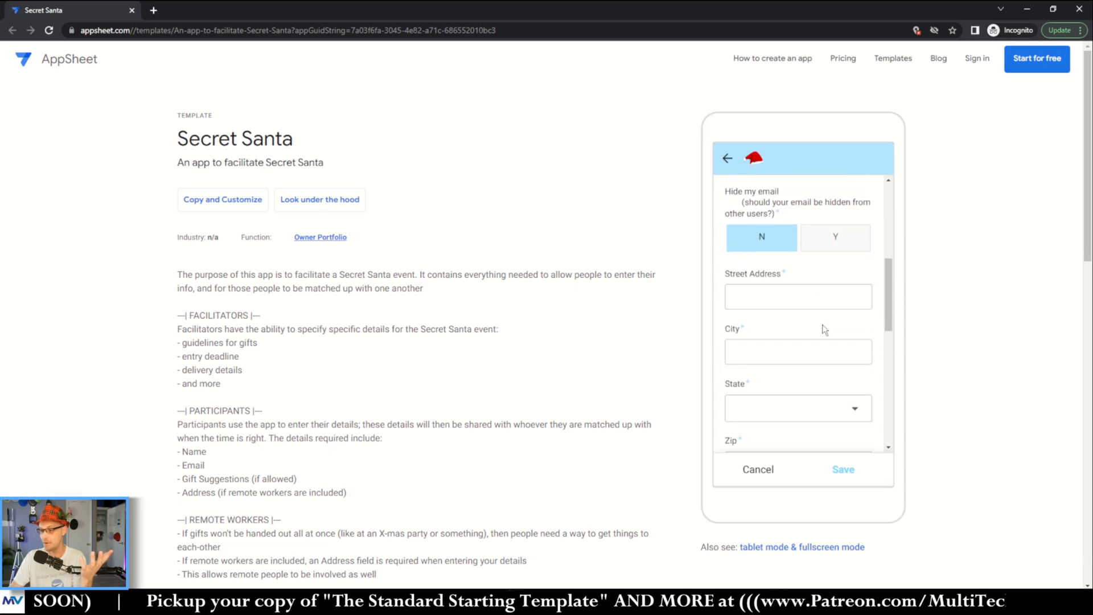
mouse_move(857, 285)
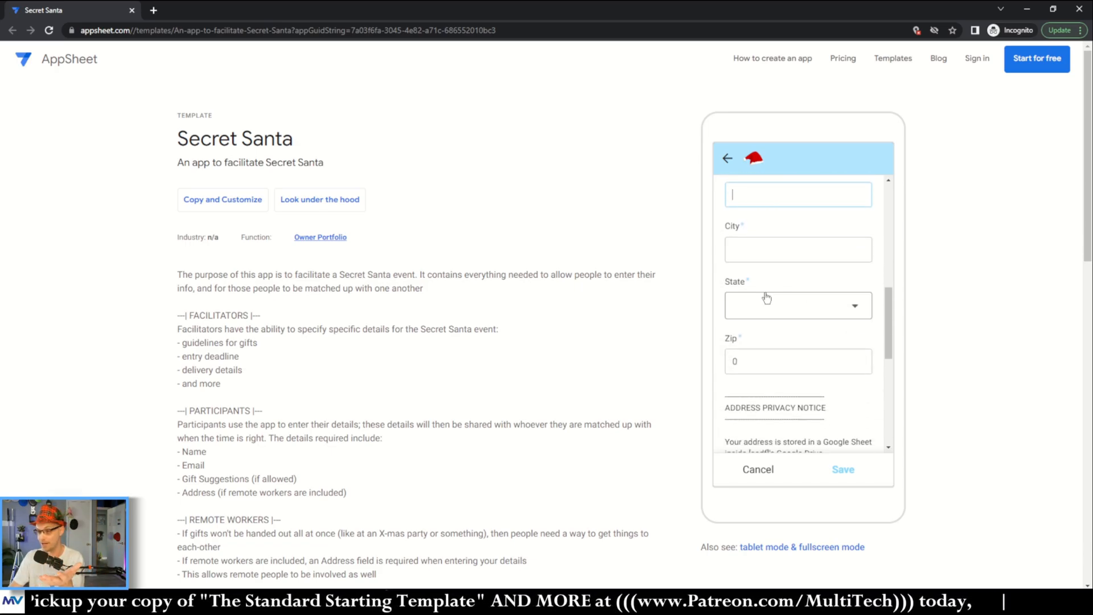
scroll(down, 3)
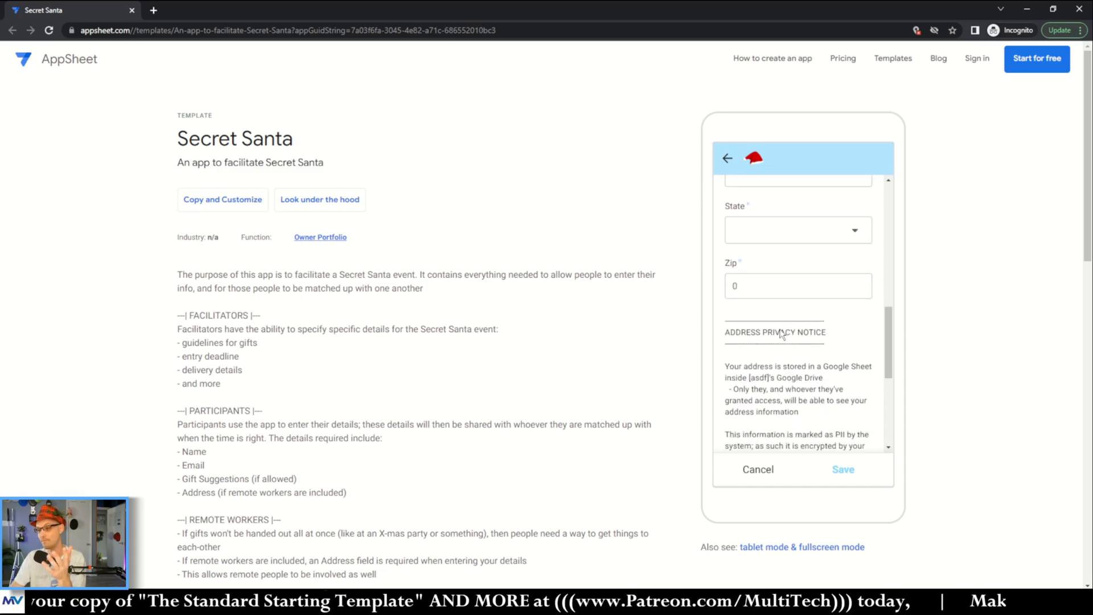
scroll(down, 3)
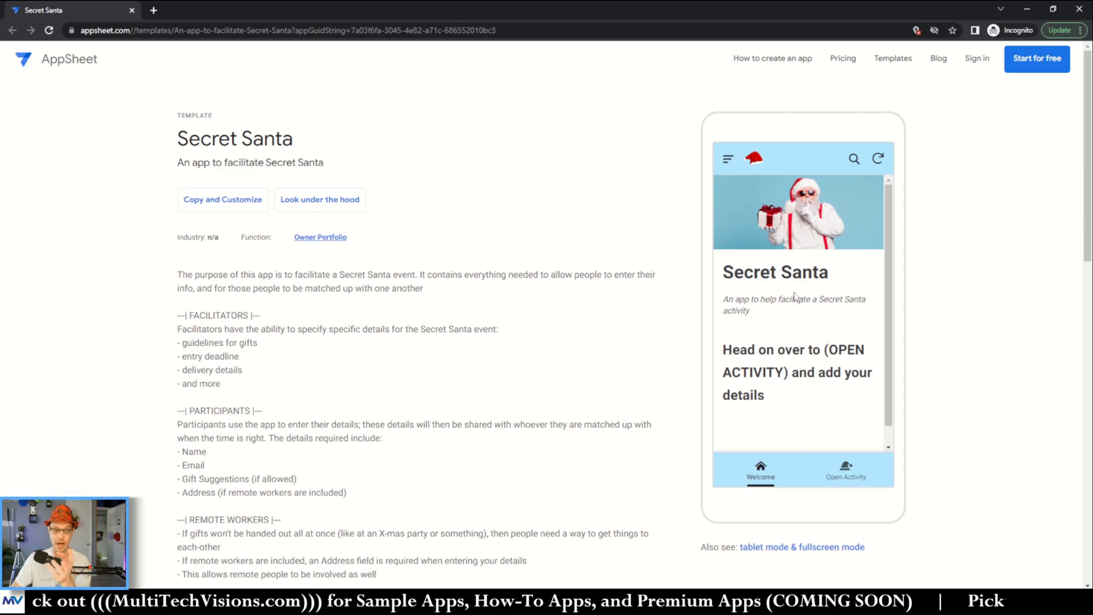
mouse_move(755, 325)
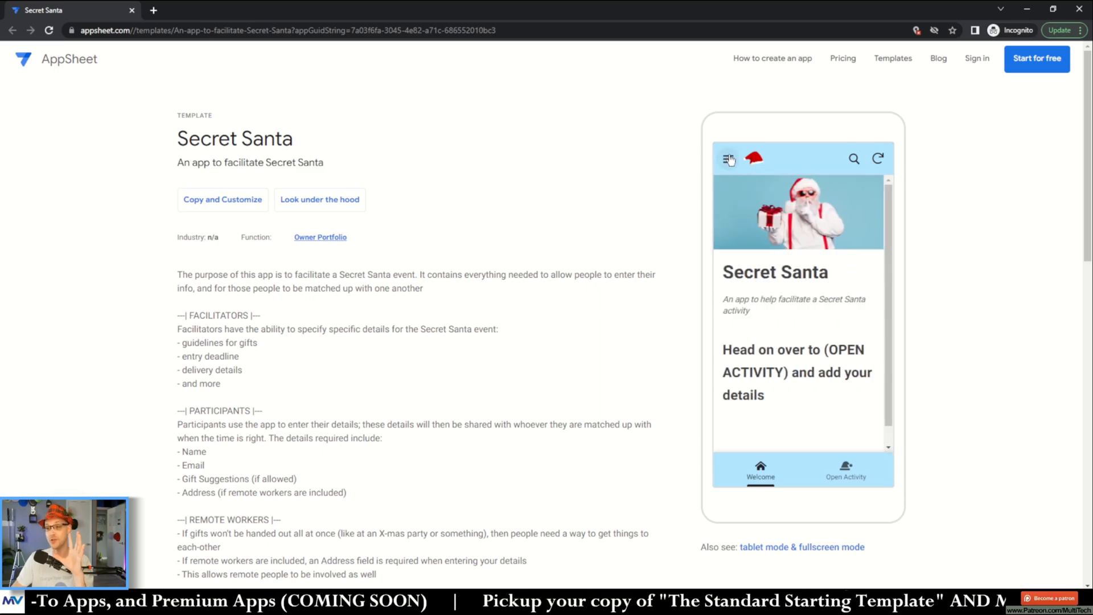
Reach the Settings screen offering Facilitator or Participant user mode
click(728, 158)
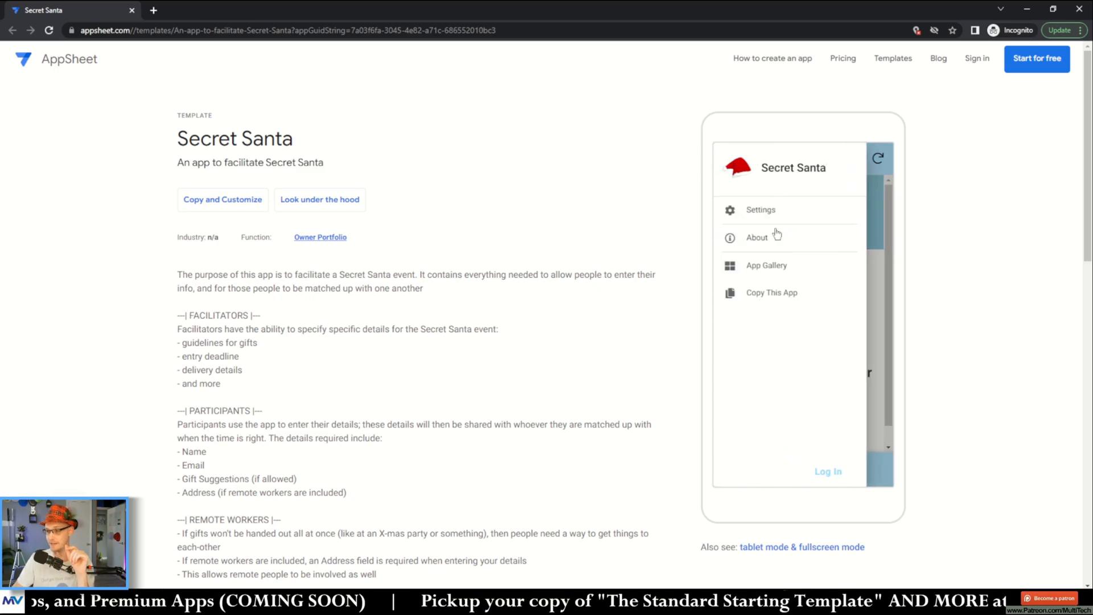
click(759, 209)
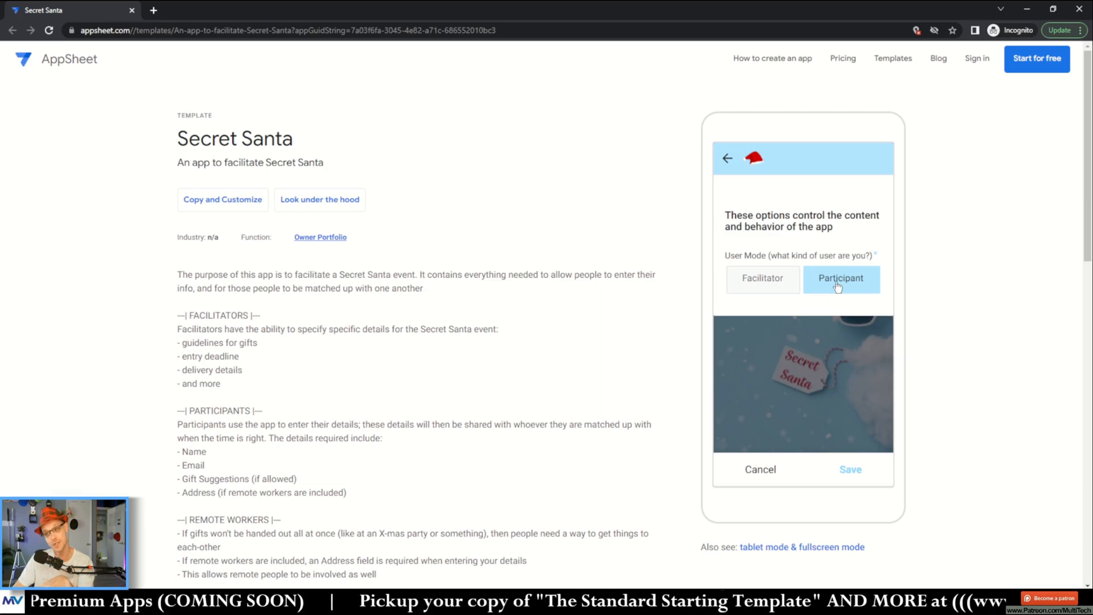
mouse_move(754, 291)
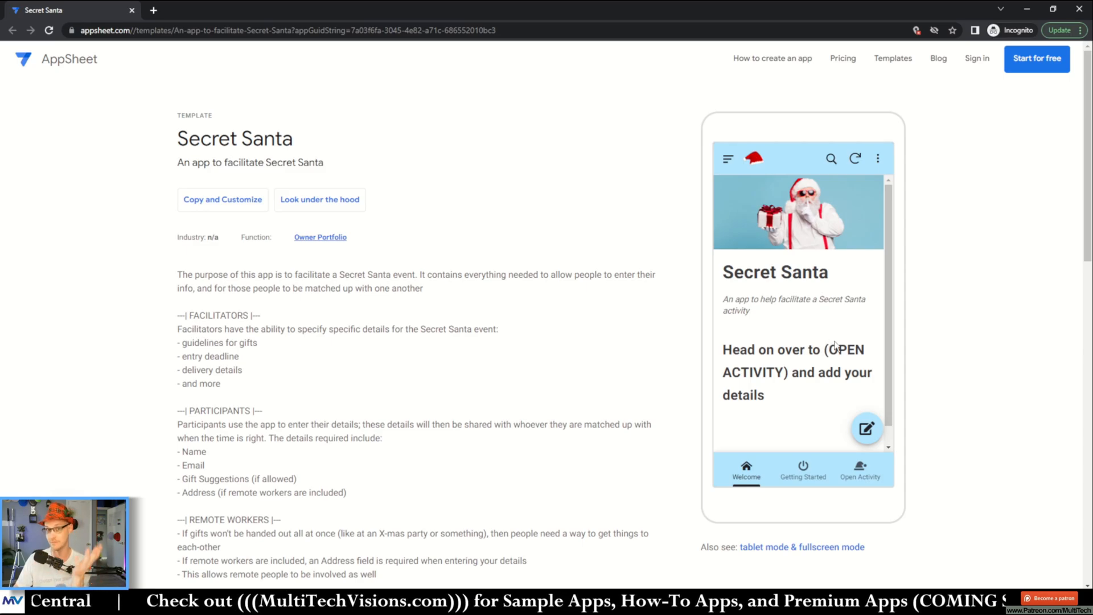
mouse_move(806, 485)
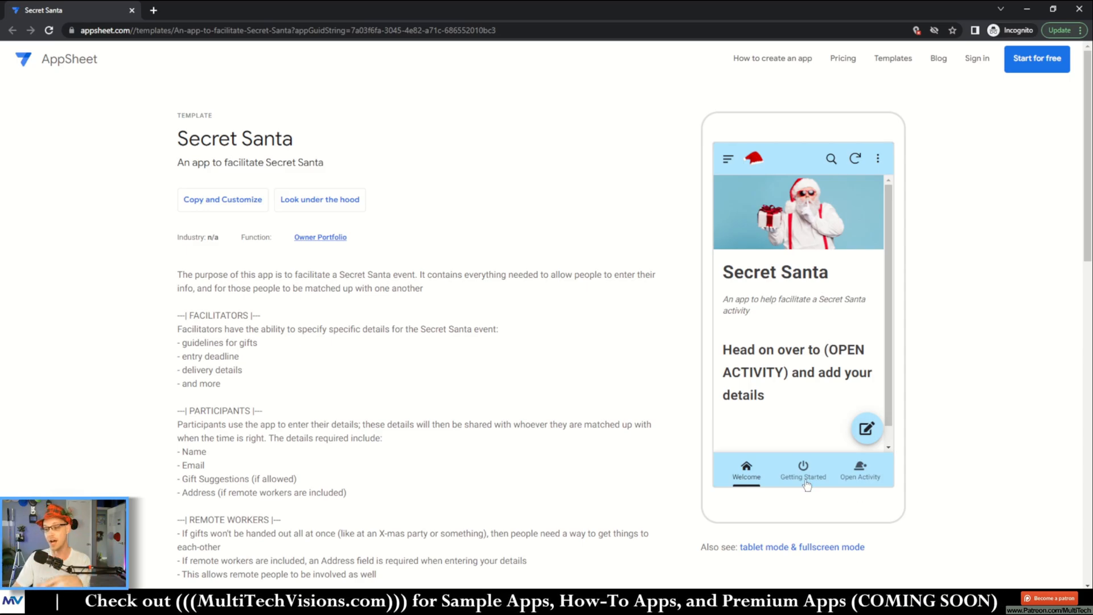
click(802, 470)
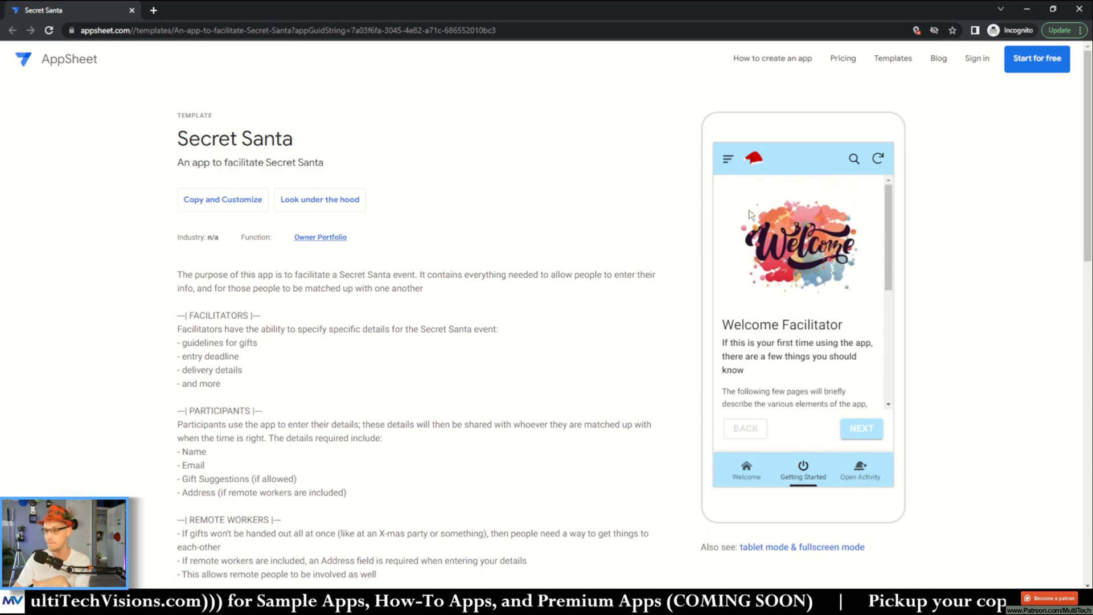
click(727, 158)
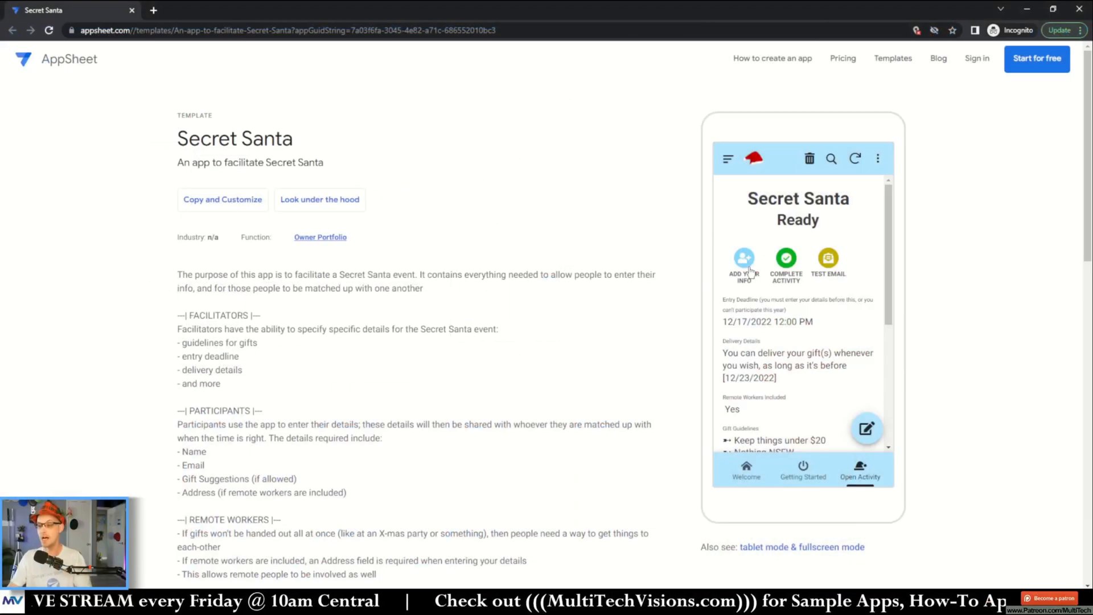
mouse_move(790, 269)
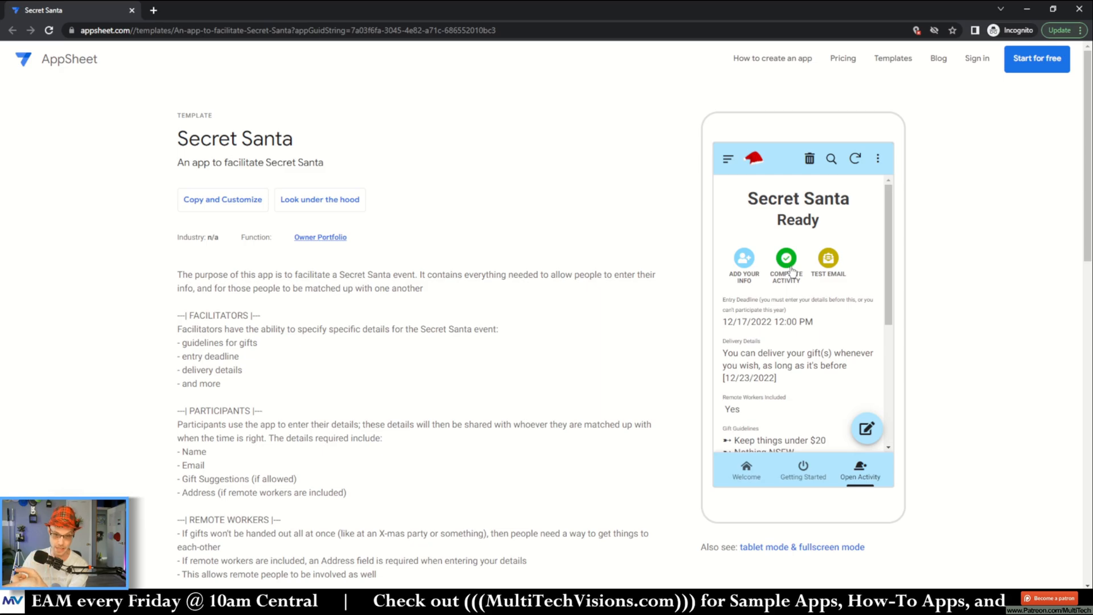
mouse_move(855, 273)
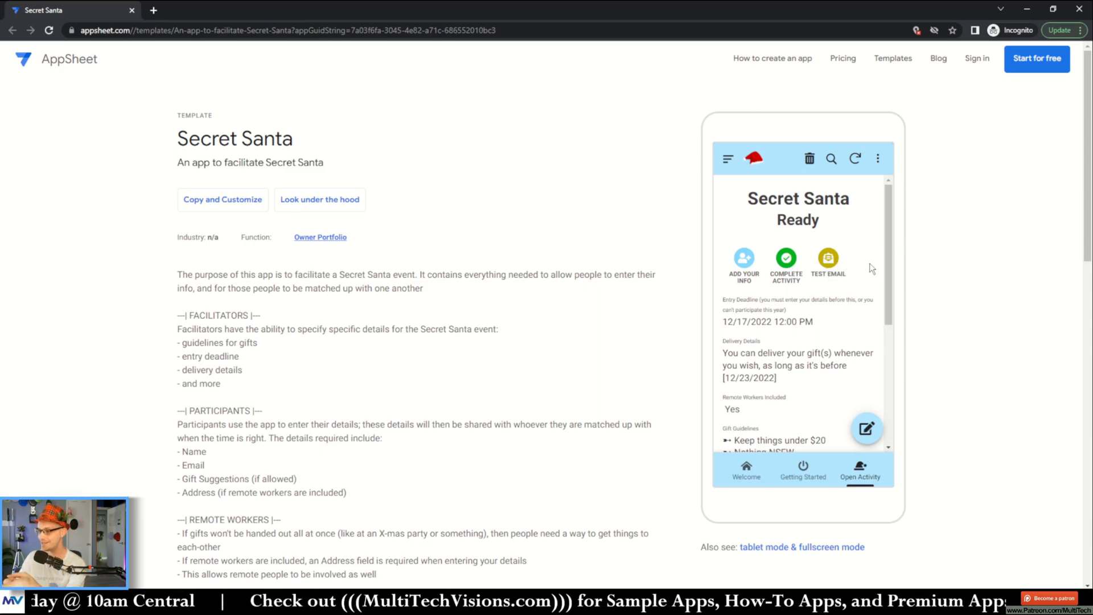
scroll(down, 3)
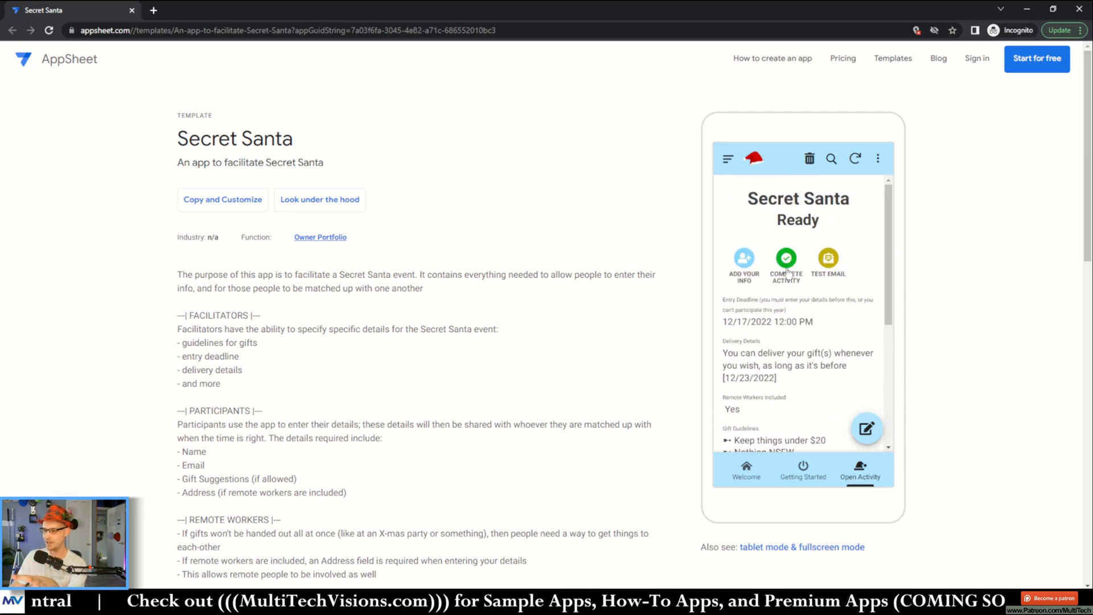
scroll(down, 3)
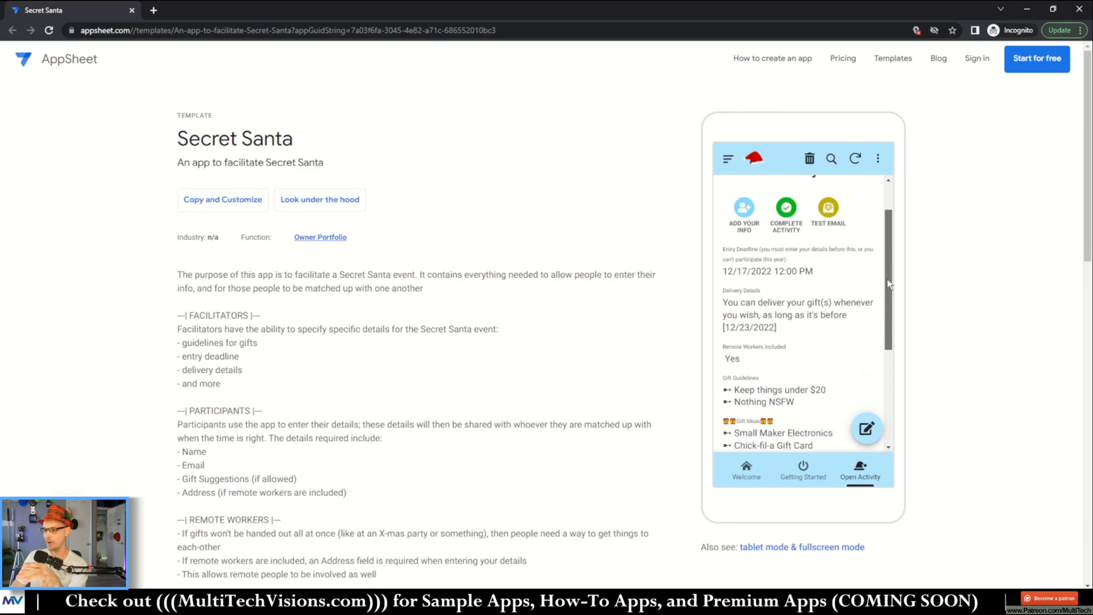
scroll(down, 3)
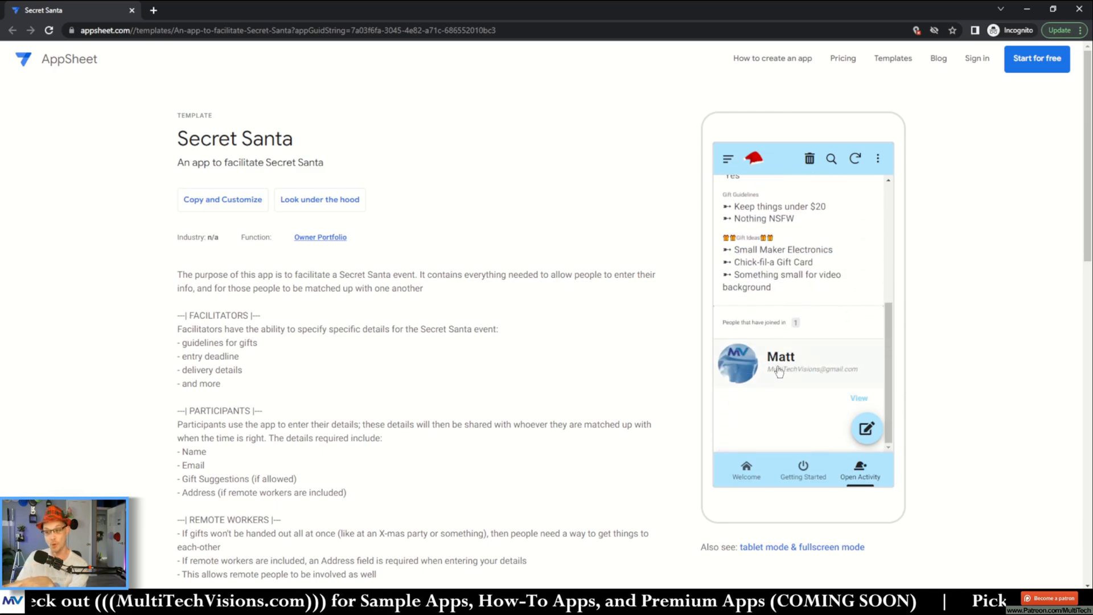
click(866, 428)
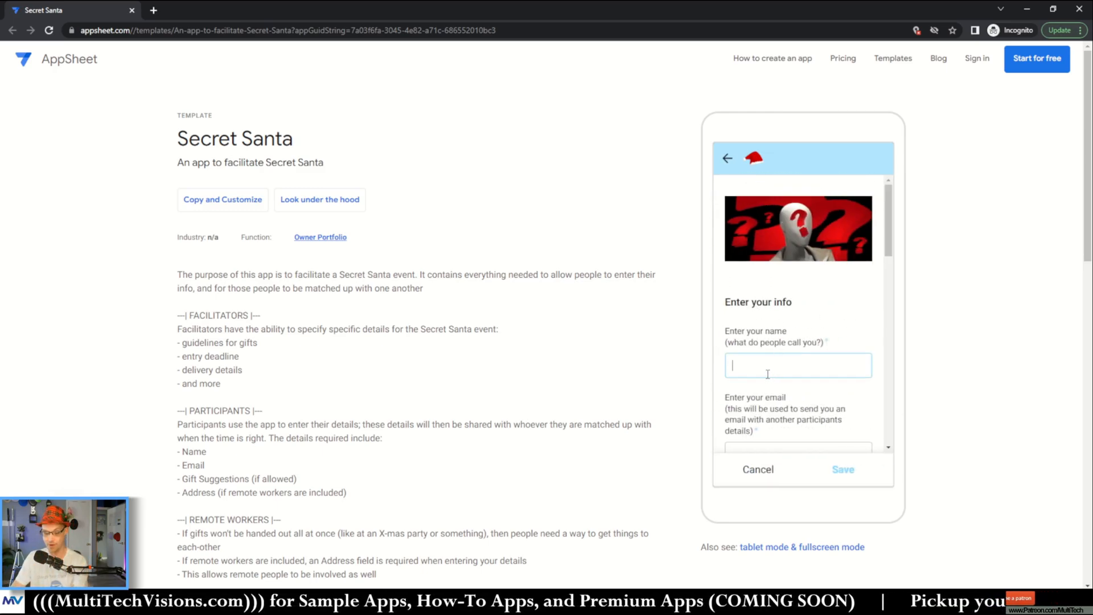
text(Someone else)
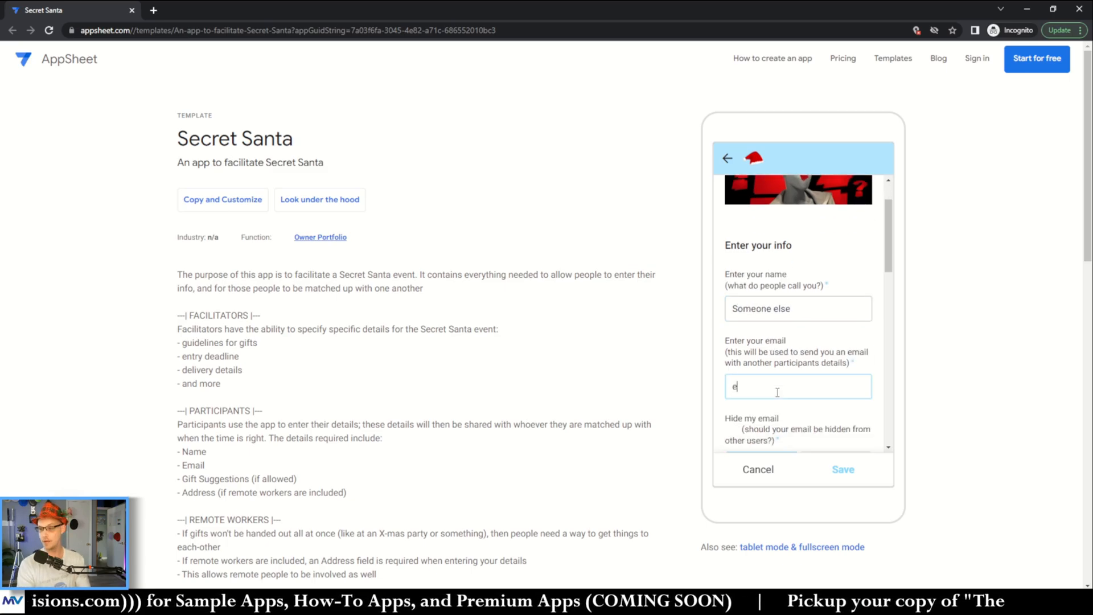
text(mail@email.com)
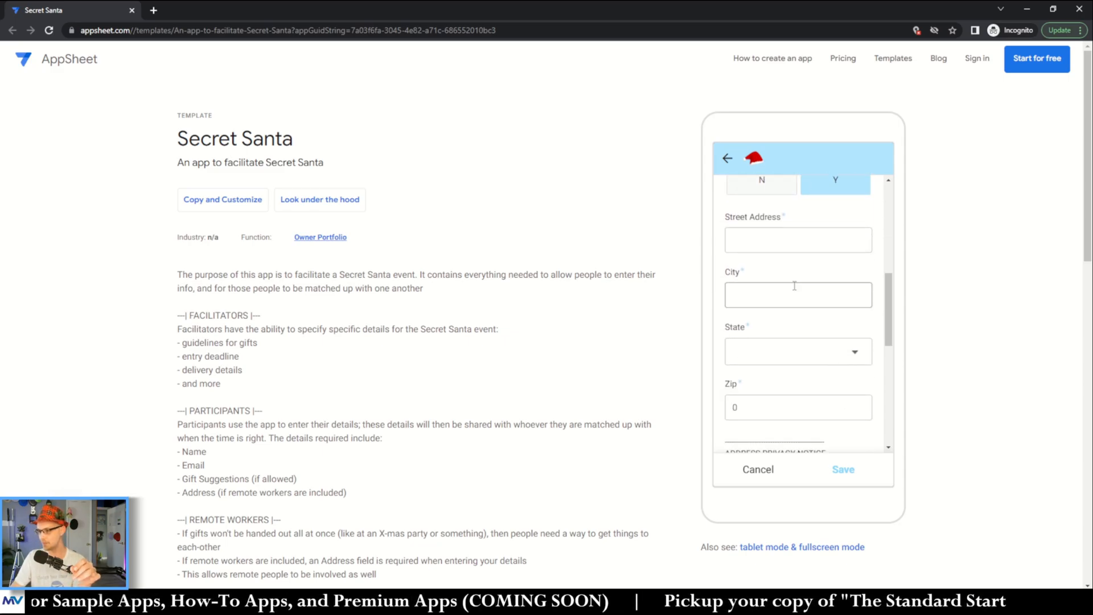
text(asdf)
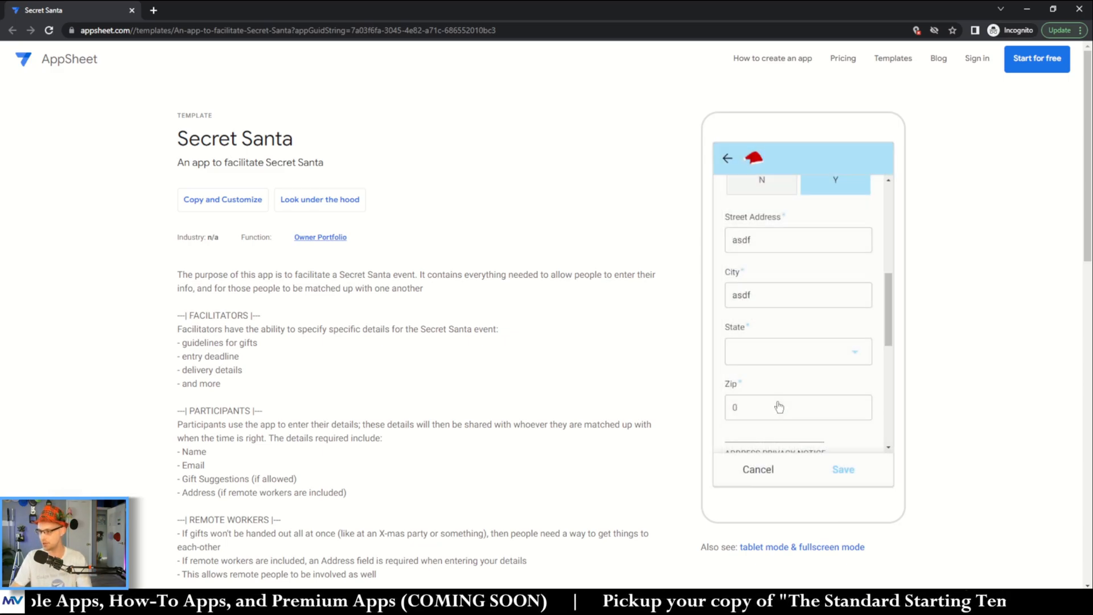
text(12345)
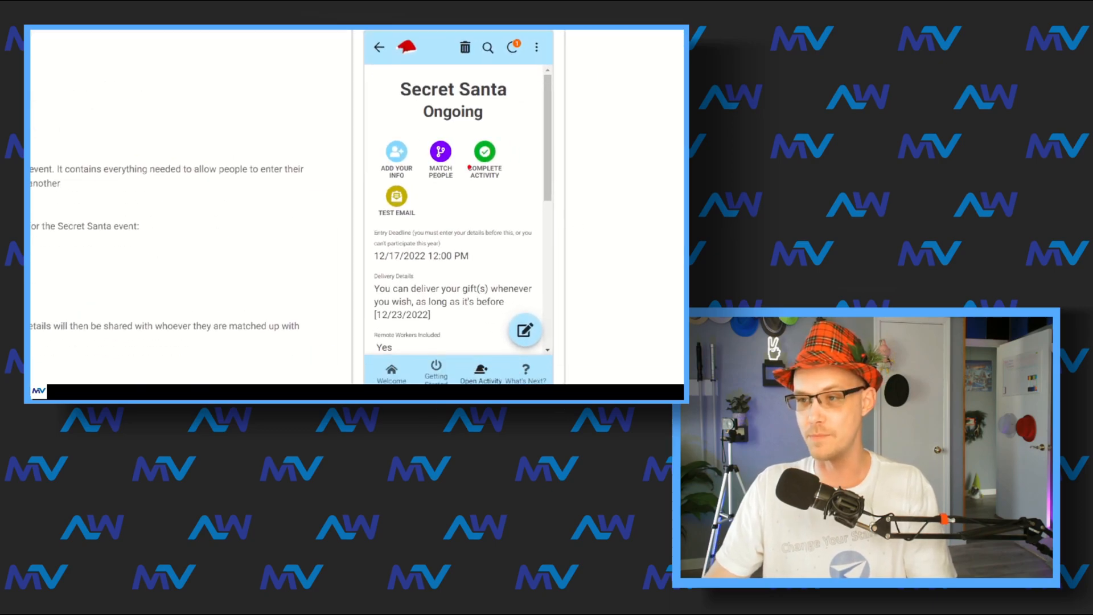
click(439, 153)
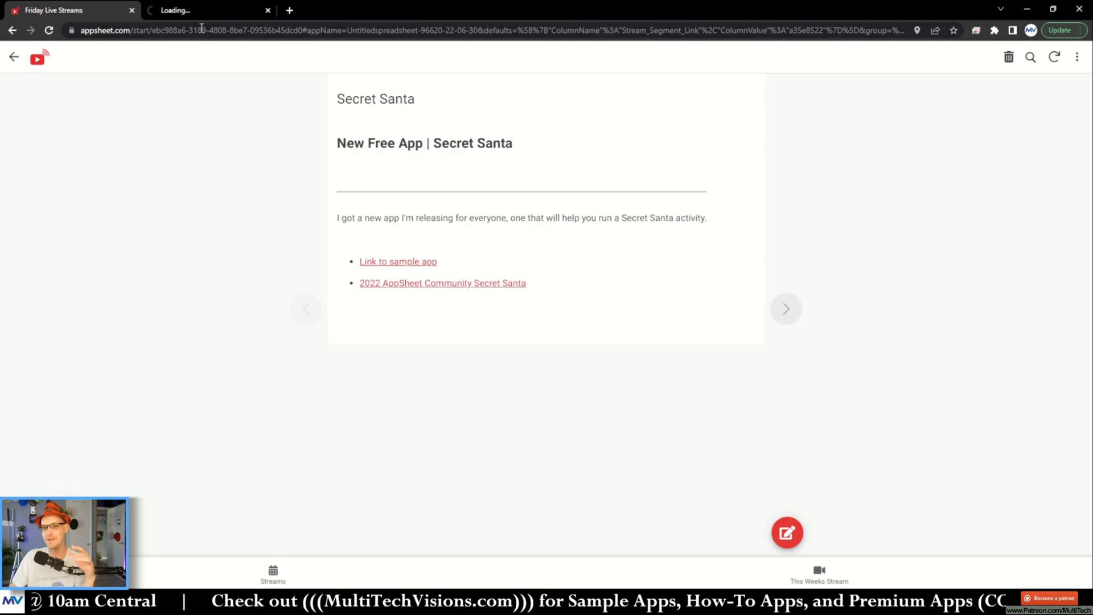
Launch the 2022 AppSheet Community Secret Santa app from its link
click(398, 262)
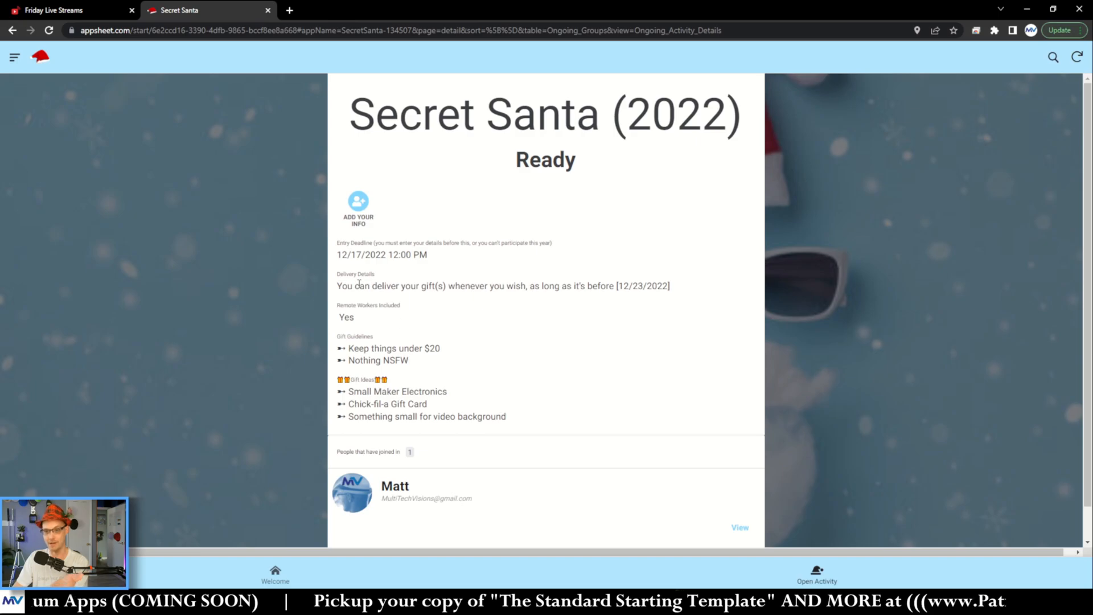
Reach the community app's Settings page from the main menu
click(14, 57)
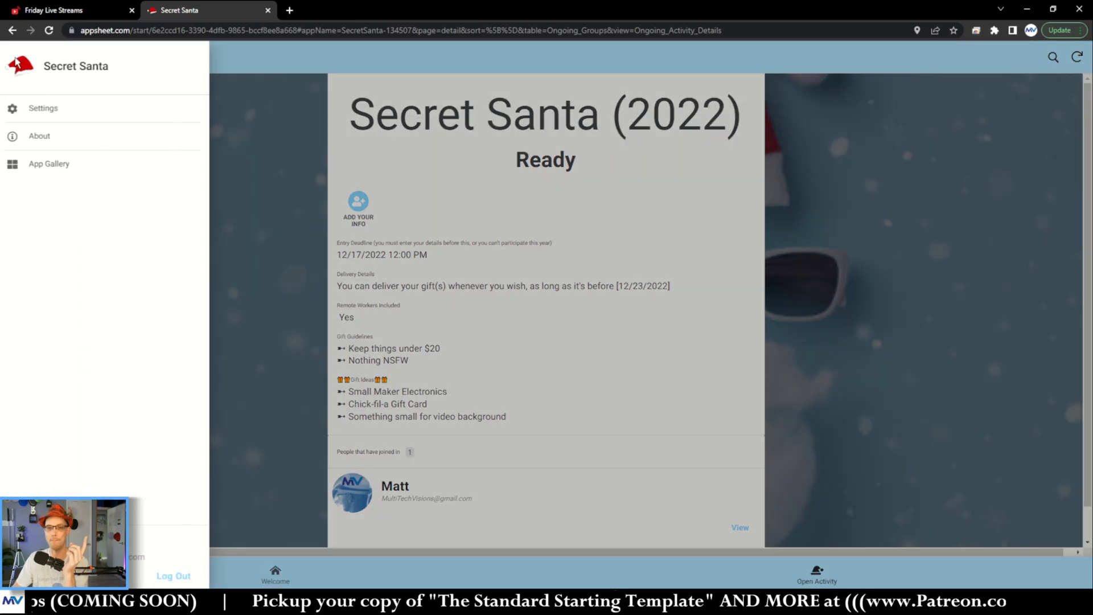
click(42, 108)
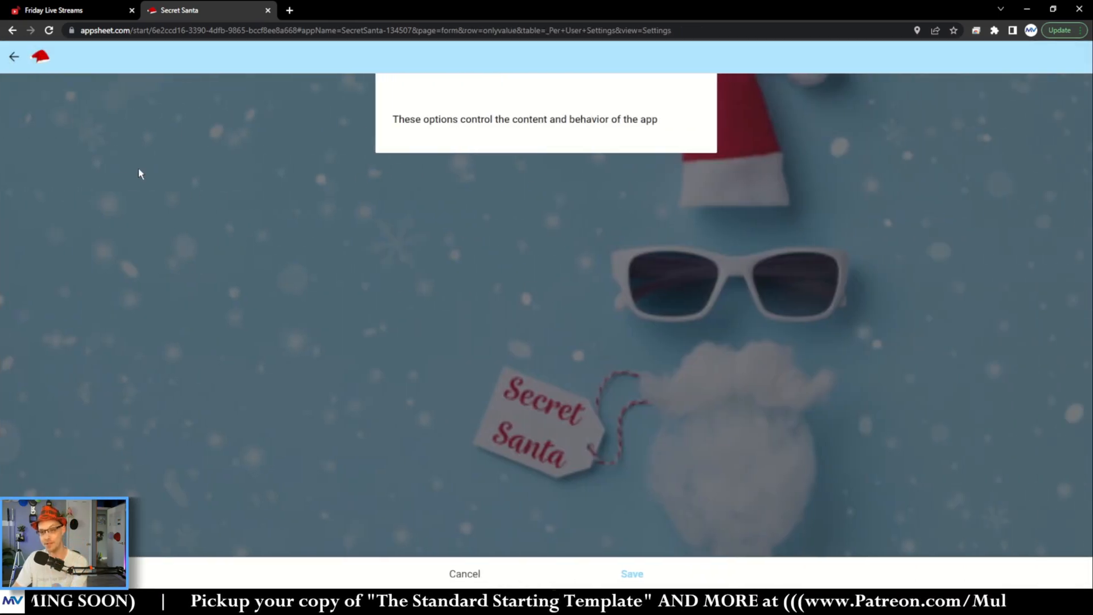